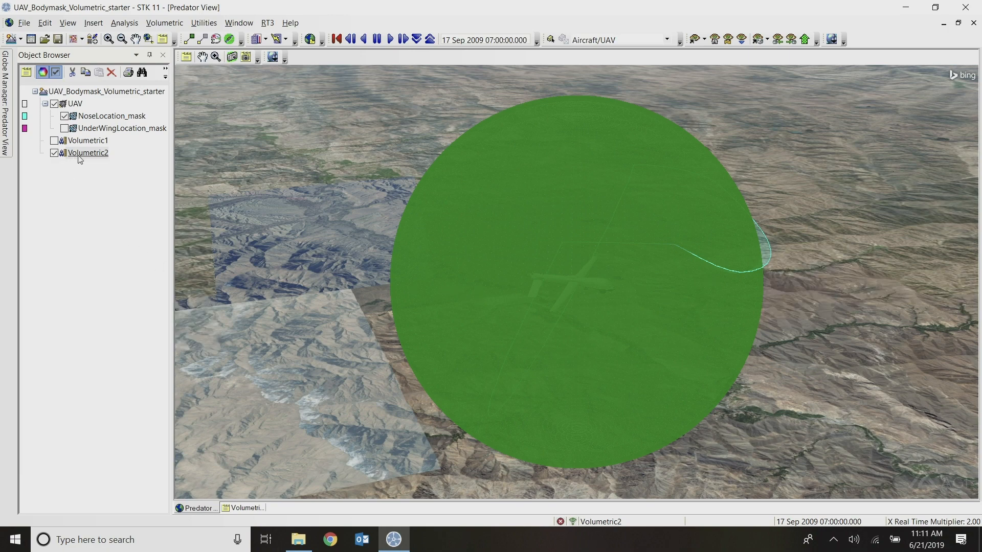
Bring up Volumetric2's properties at the 3D Graphics Volume page
double_click(88, 152)
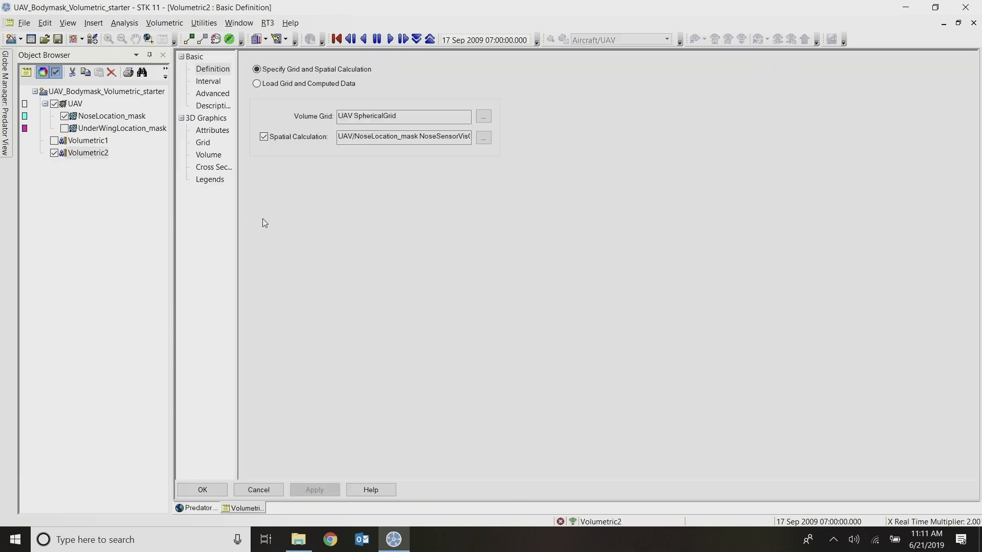
click(208, 154)
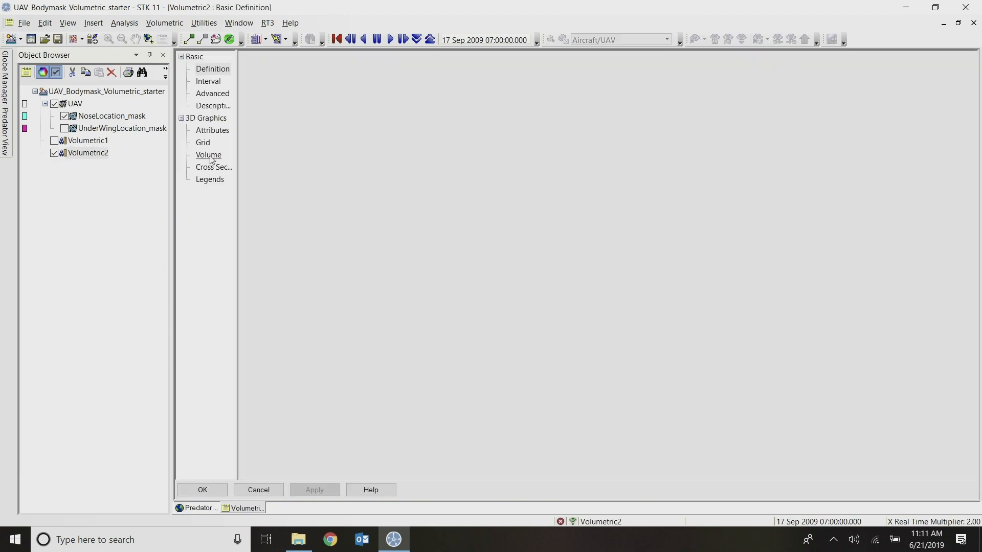
Switch the volume display to Spatial Calculation Levels with limits 0 to 1, ready to edit the Min limit
click(208, 154)
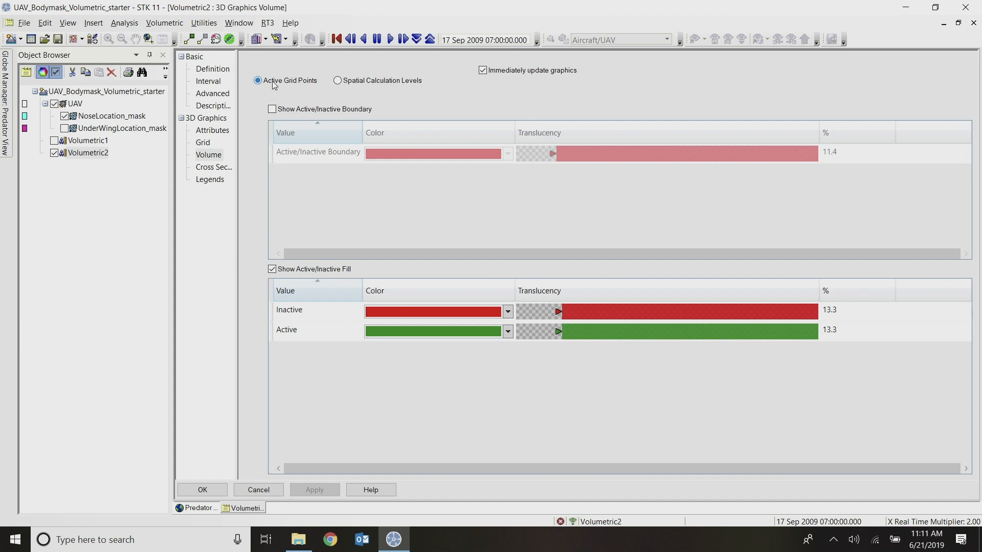
click(337, 79)
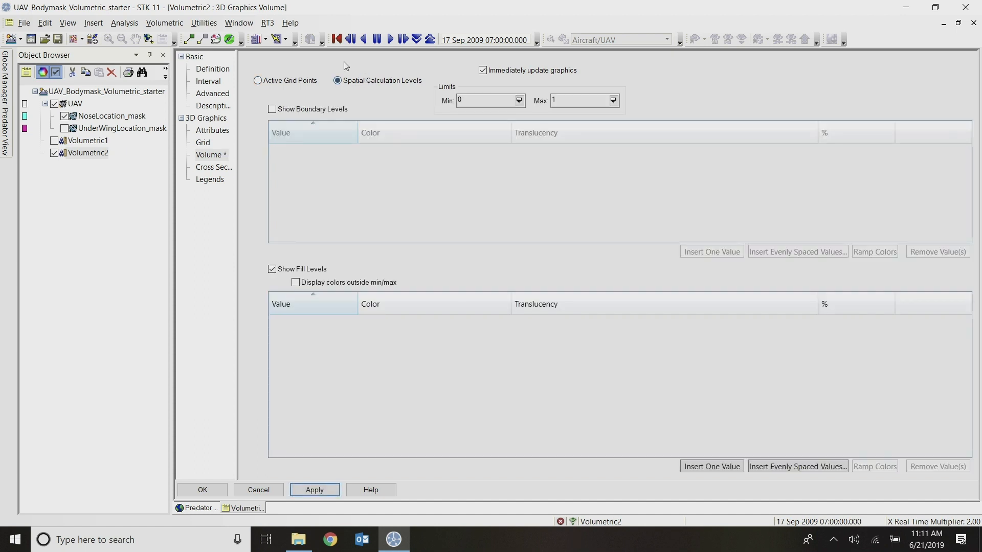
click(489, 100)
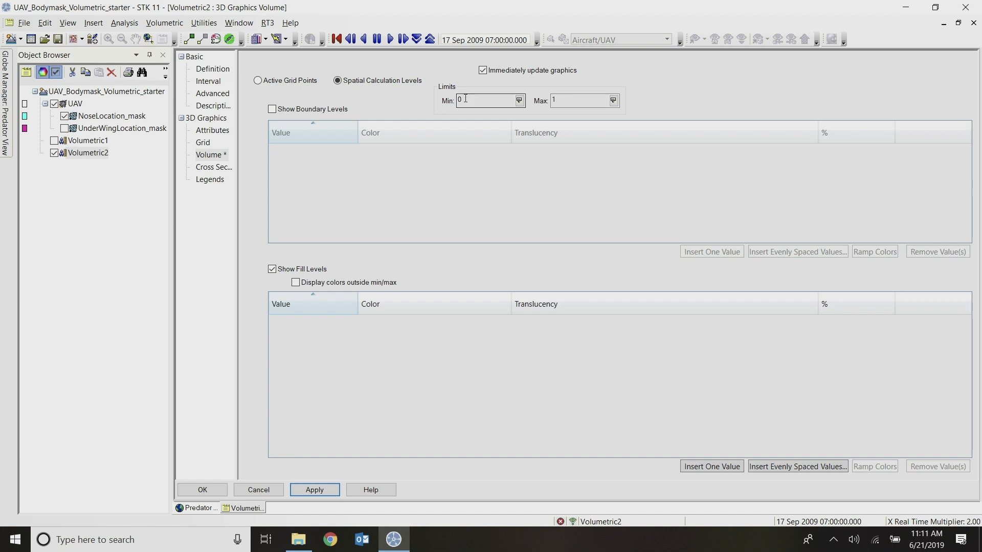